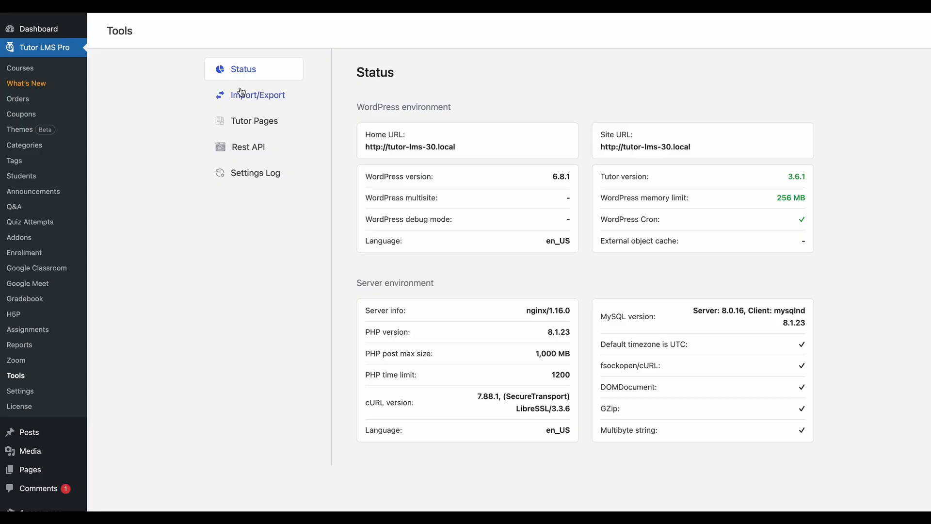
Switch the Tools page to the Import/Export submenu
left_click(258, 94)
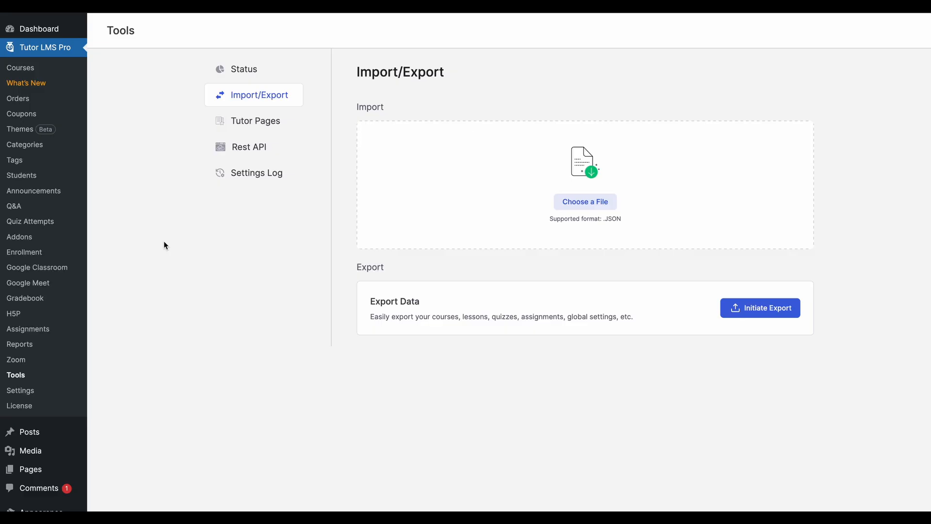
mouse_move(143, 227)
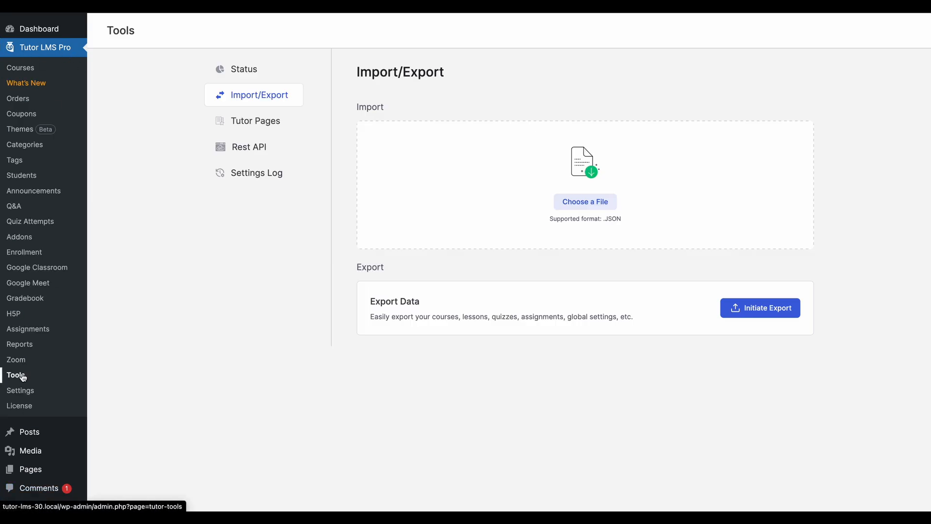
Return to Tools, reopen Import/Export, and launch the exporter
left_click(242, 69)
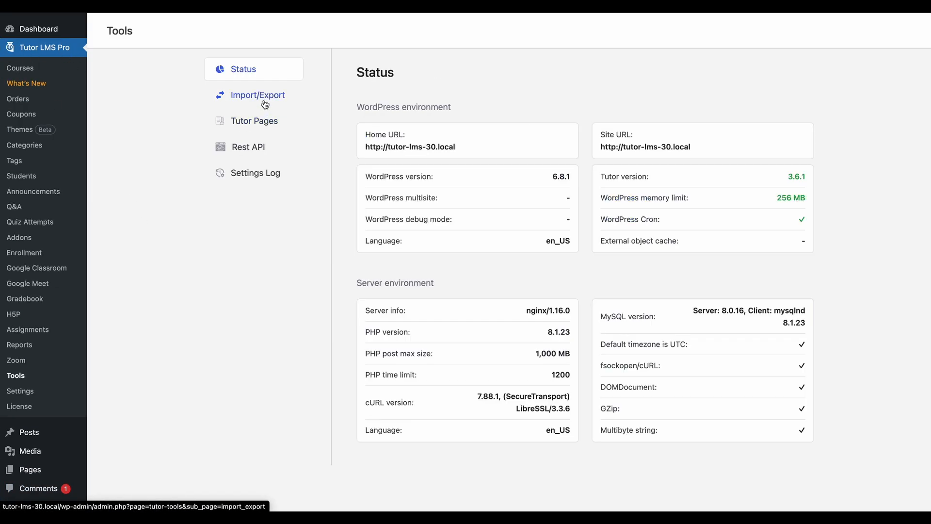
left_click(256, 95)
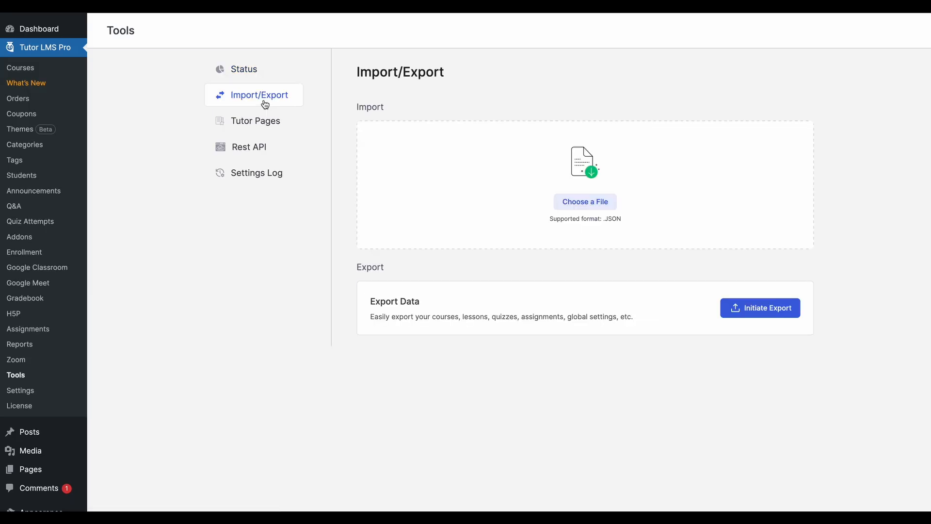
mouse_move(677, 293)
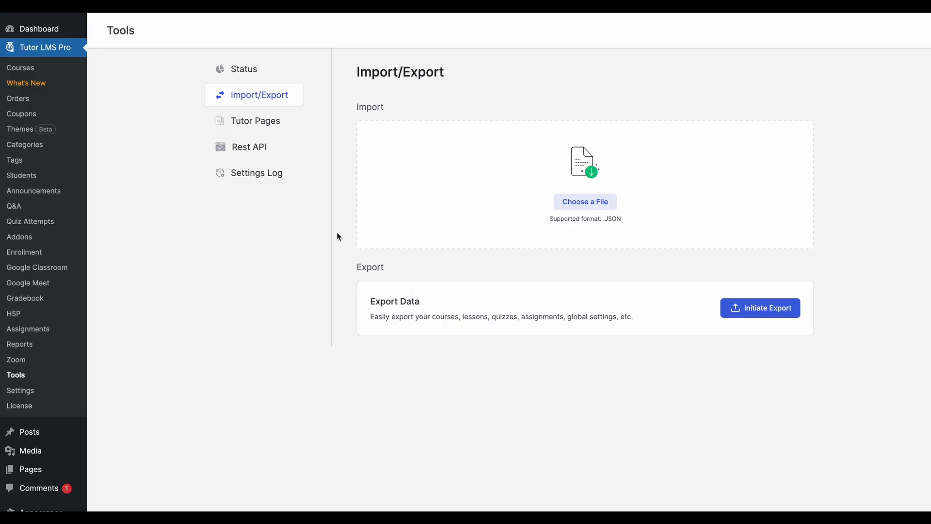
mouse_move(498, 346)
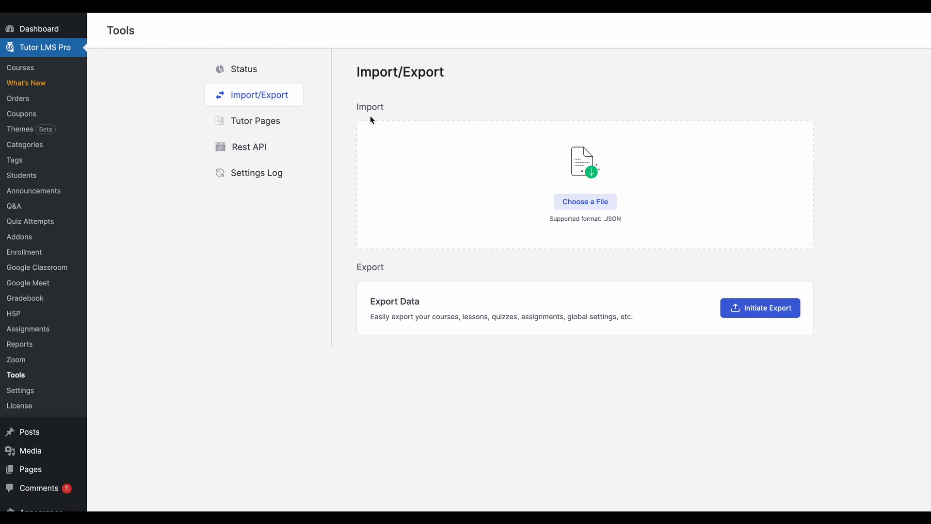
mouse_move(576, 202)
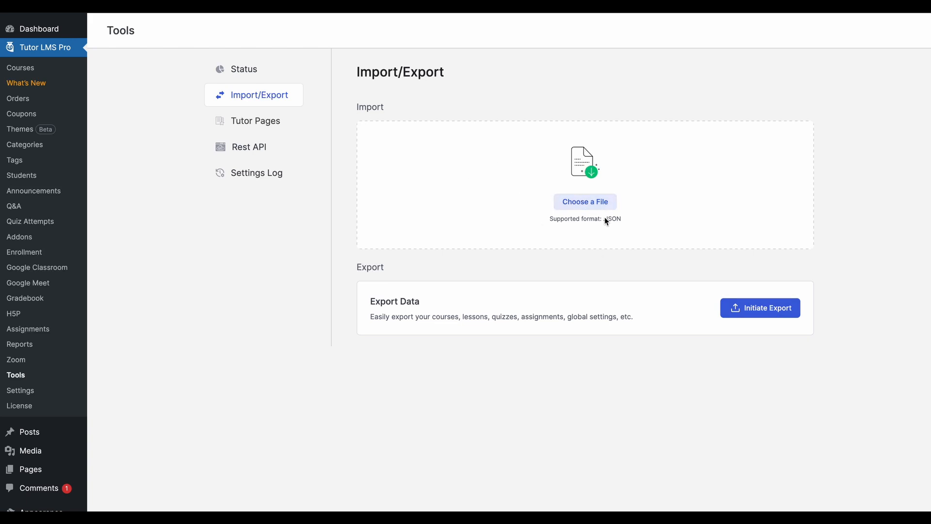
mouse_move(624, 106)
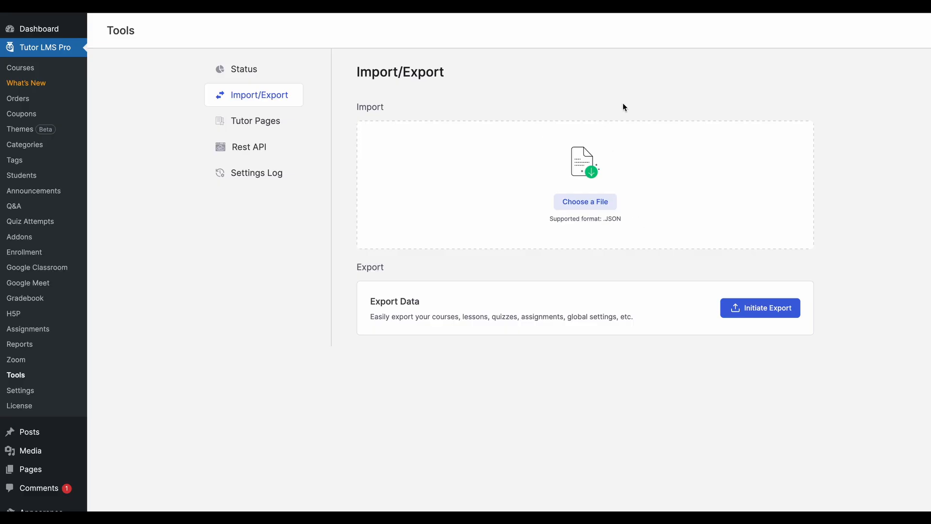
mouse_move(719, 325)
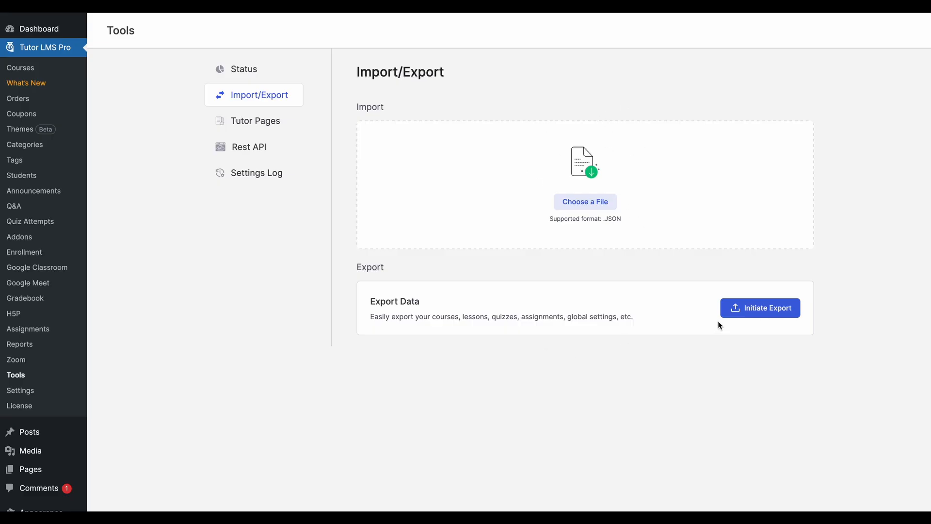
left_click(759, 308)
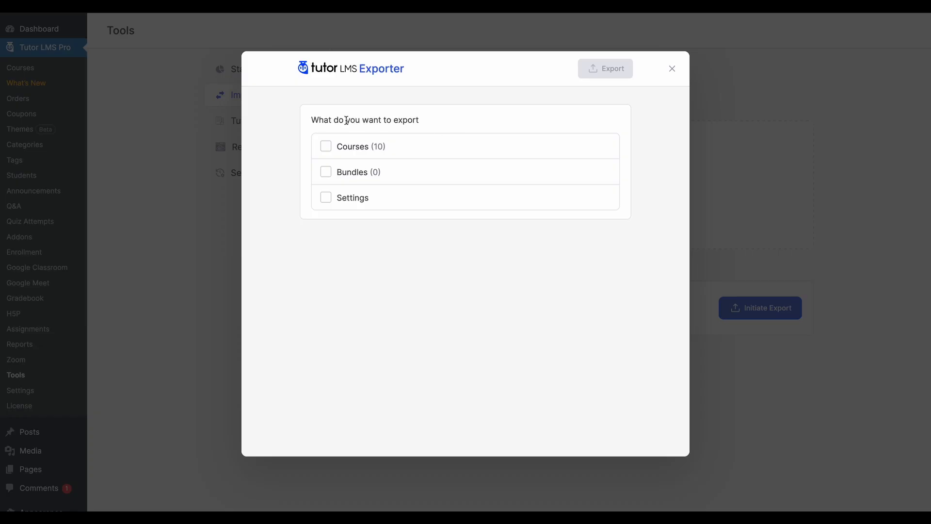
Mark Courses and Bundles for export and open the Select Specific Courses list
left_click(325, 146)
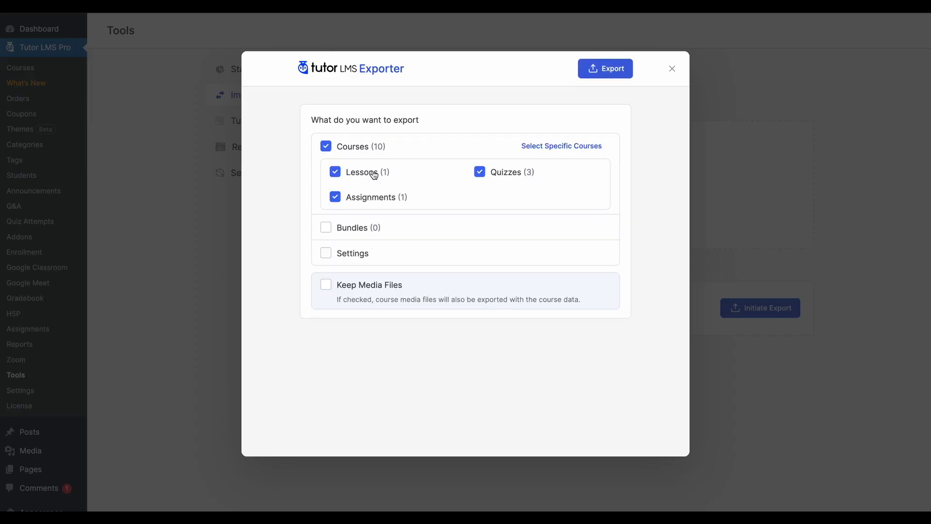
mouse_move(492, 180)
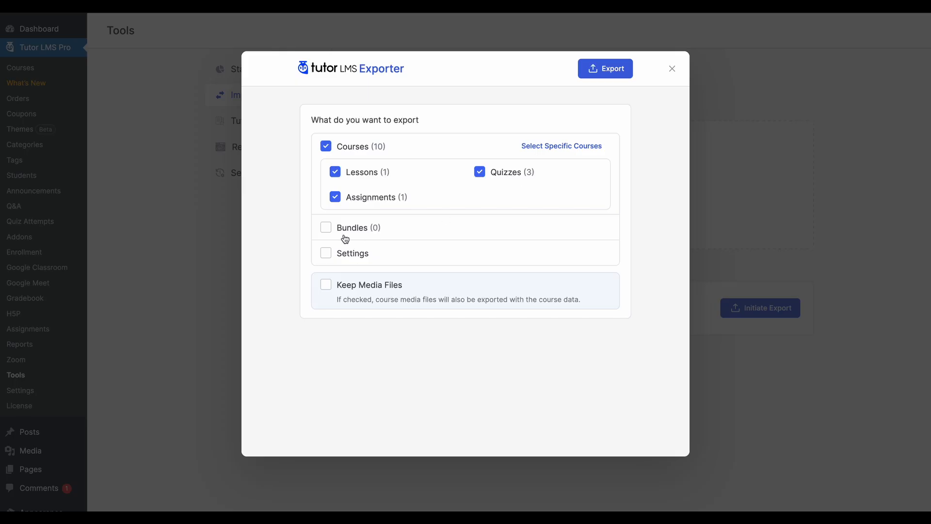
left_click(325, 227)
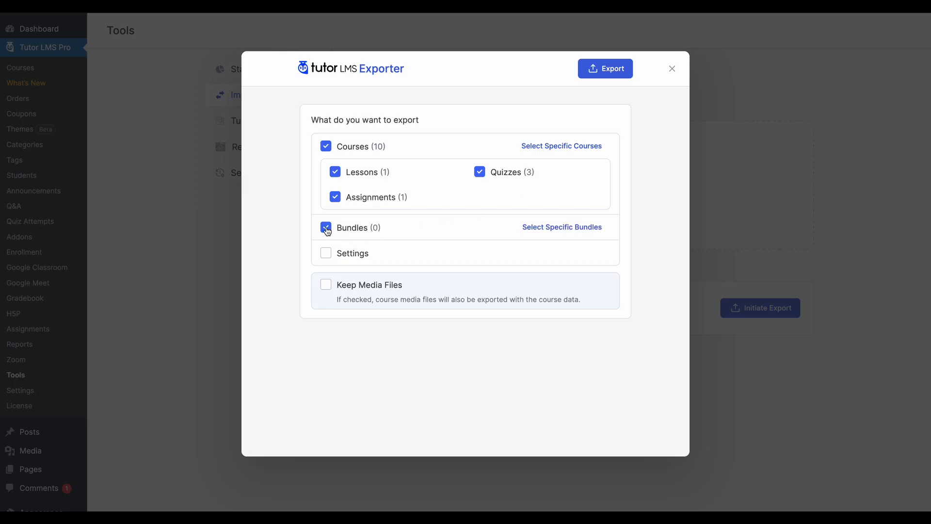
left_click(325, 228)
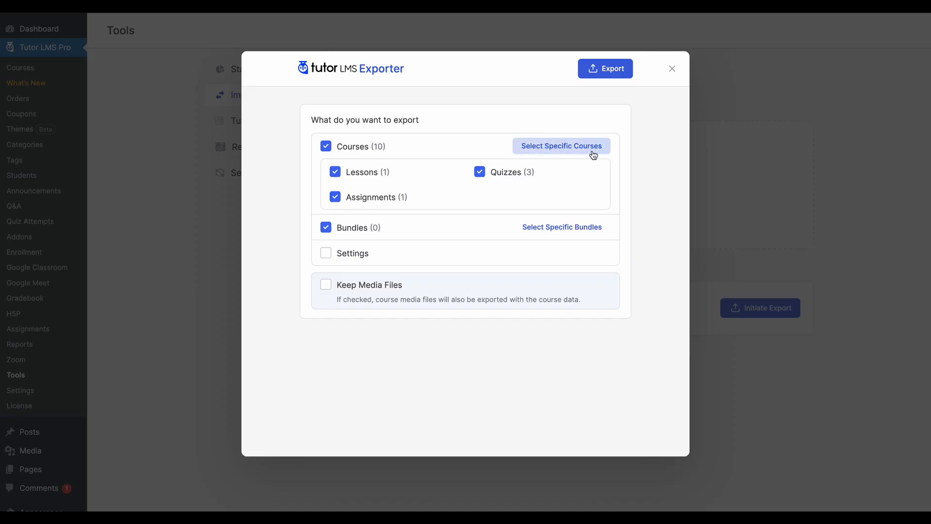
left_click(561, 145)
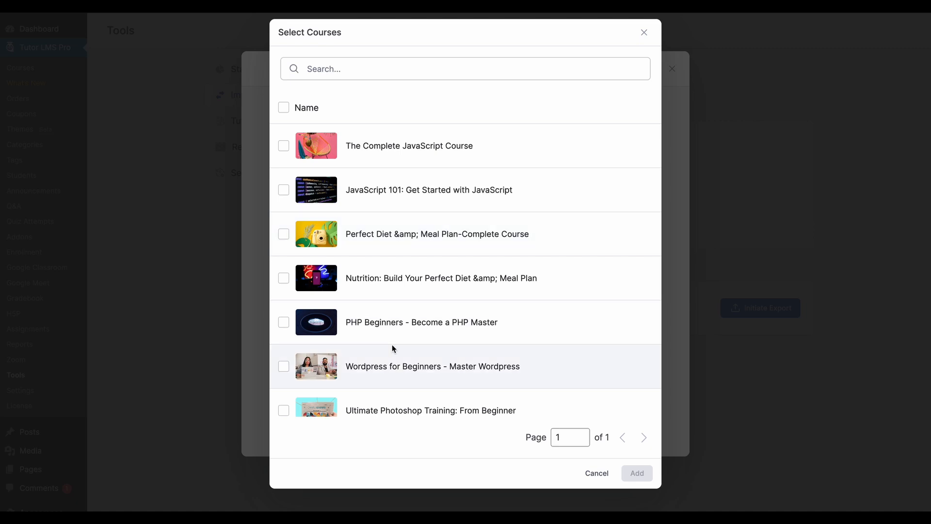
Pick JavaScript 101 and the diet and meal plan course, and include Settings
left_click(283, 189)
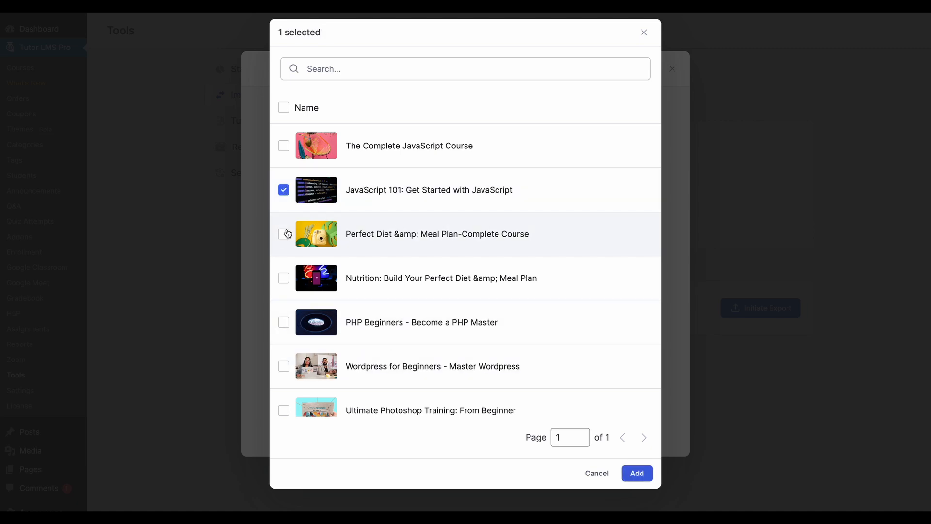
left_click(636, 473)
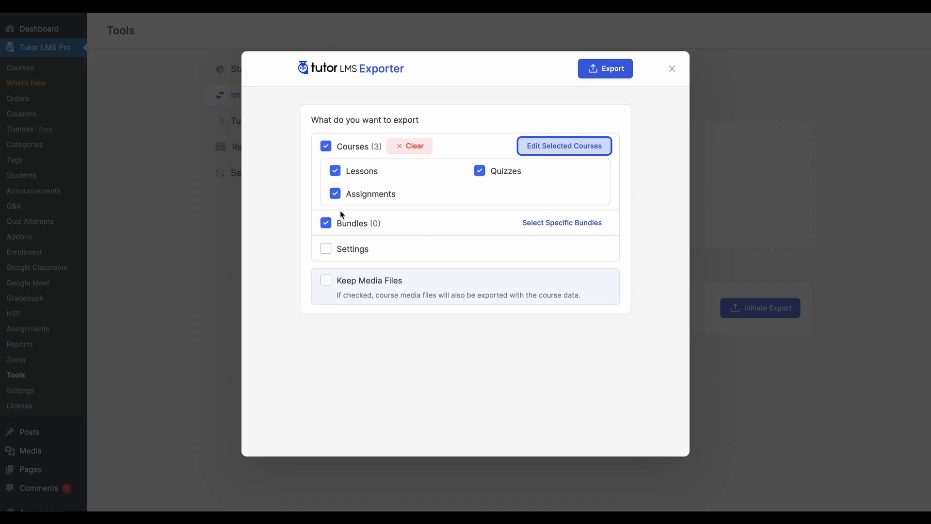
mouse_move(335, 325)
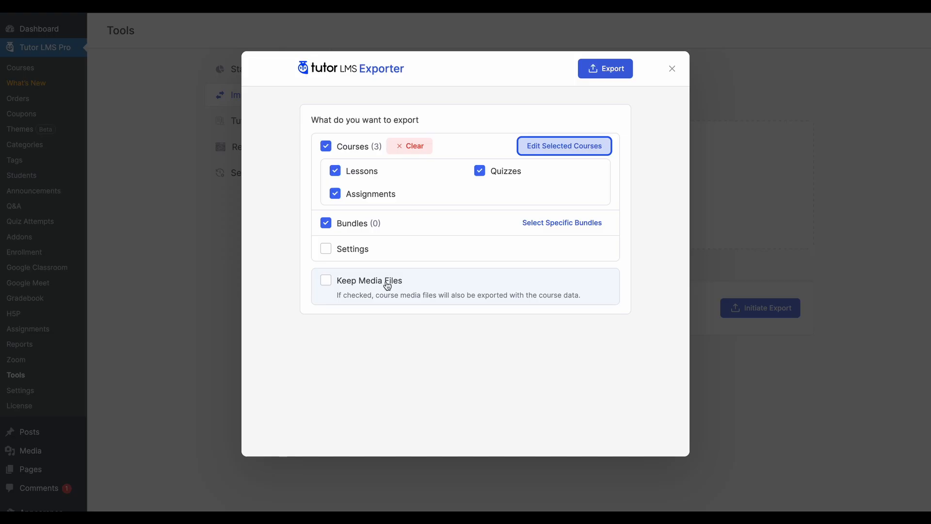
mouse_move(386, 286)
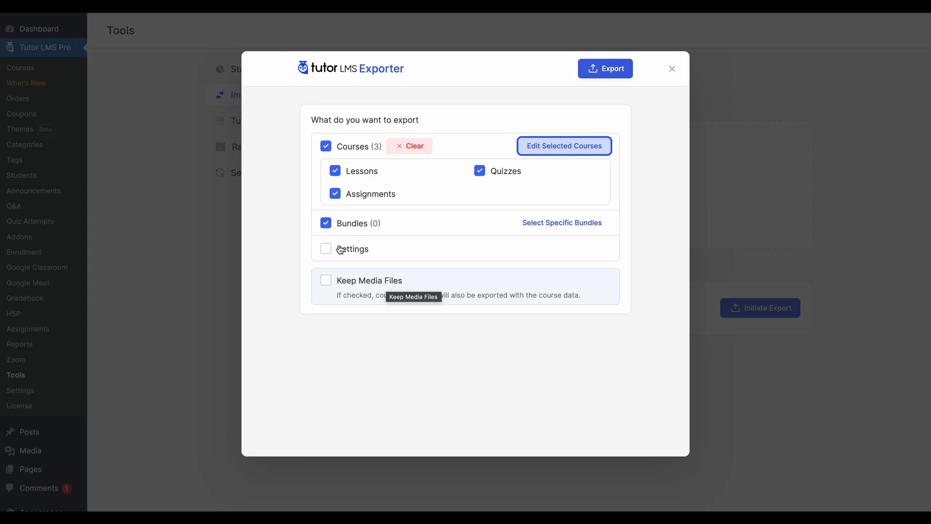
left_click(325, 249)
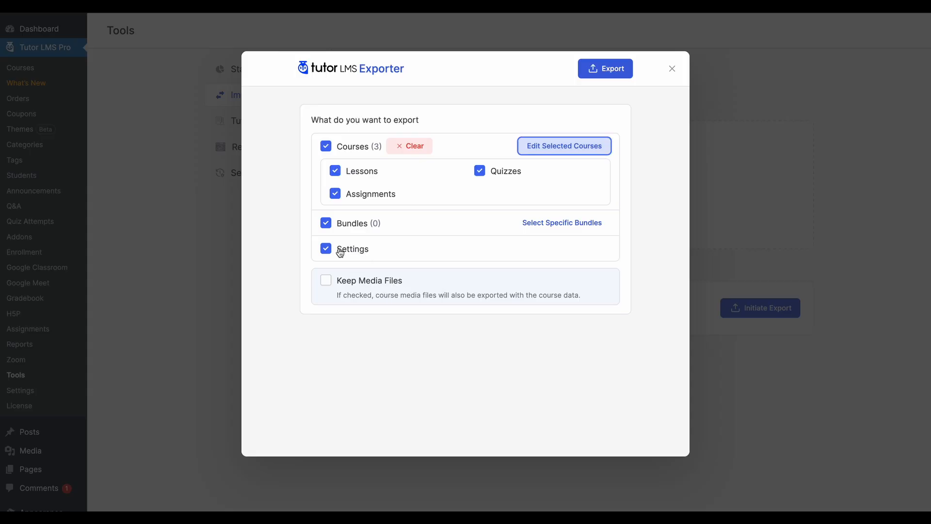
mouse_move(466, 257)
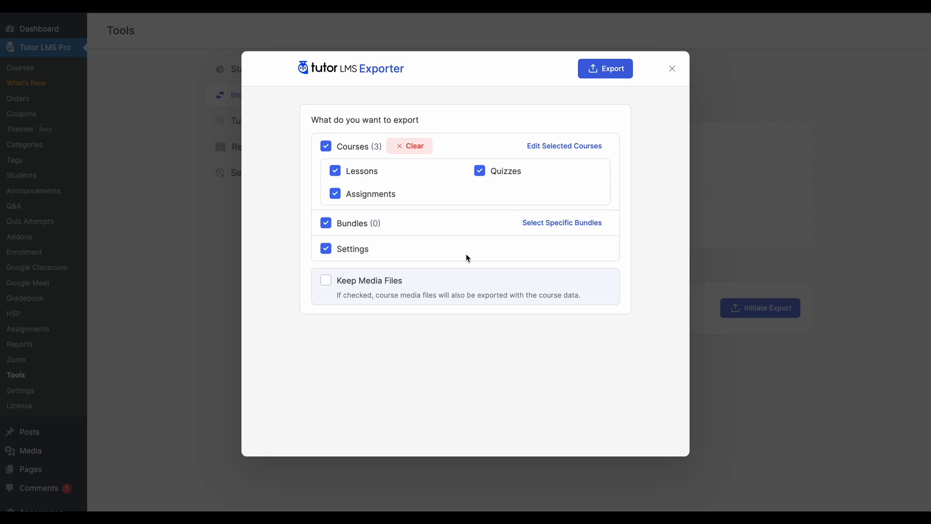
mouse_move(327, 265)
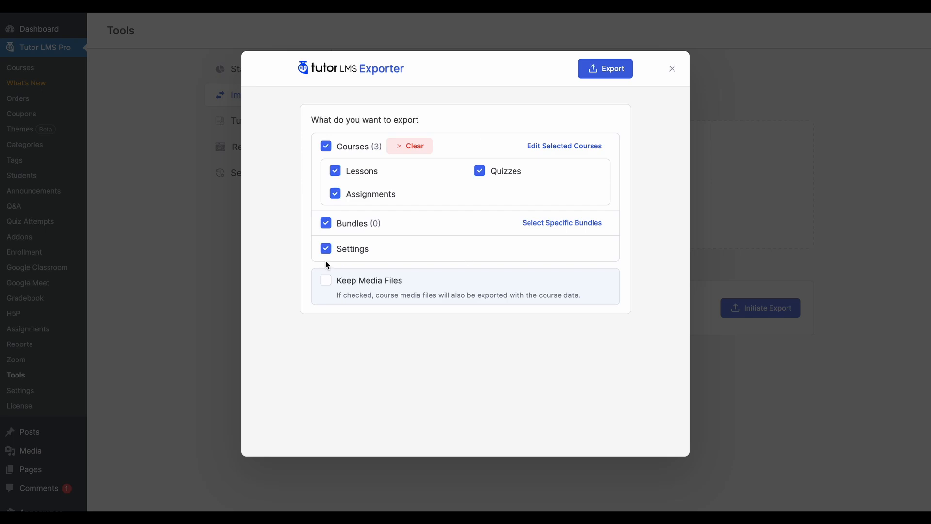
mouse_move(320, 261)
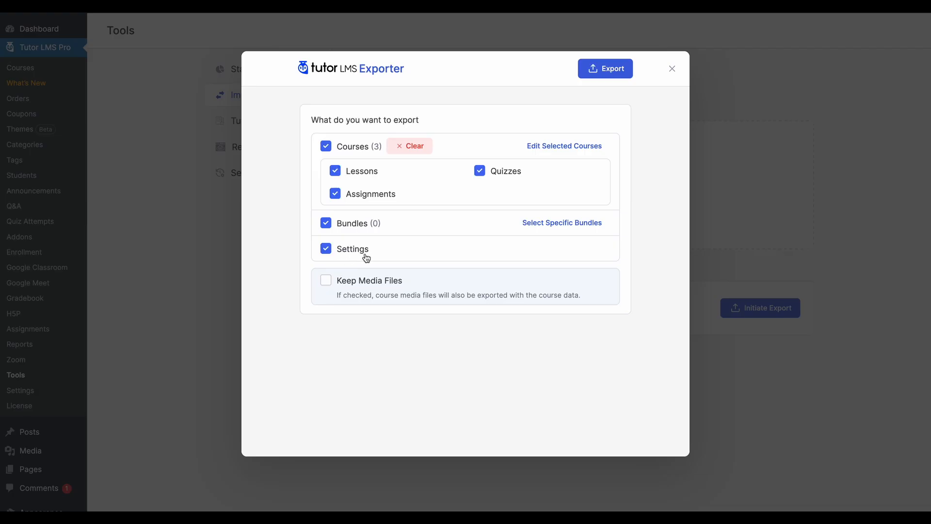
mouse_move(466, 335)
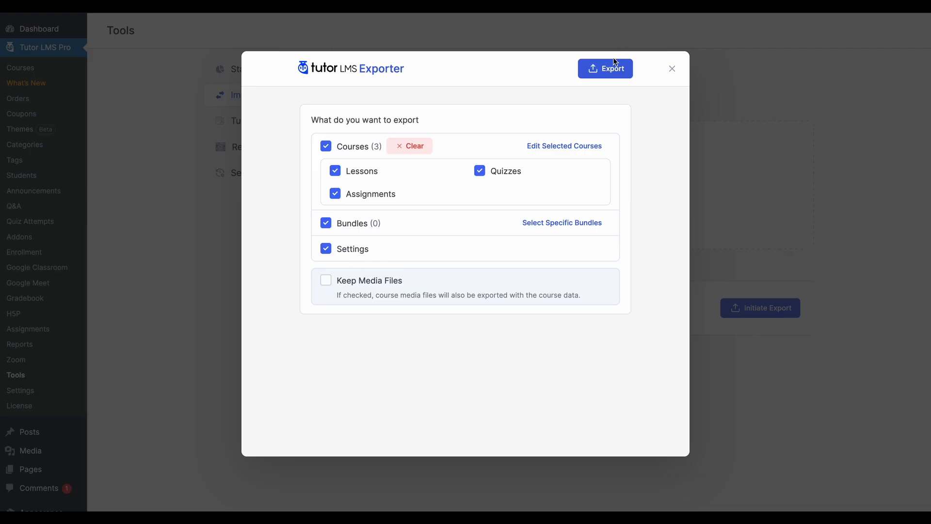
Export Courses (3) and Settings and download the resulting JSON file
left_click(606, 68)
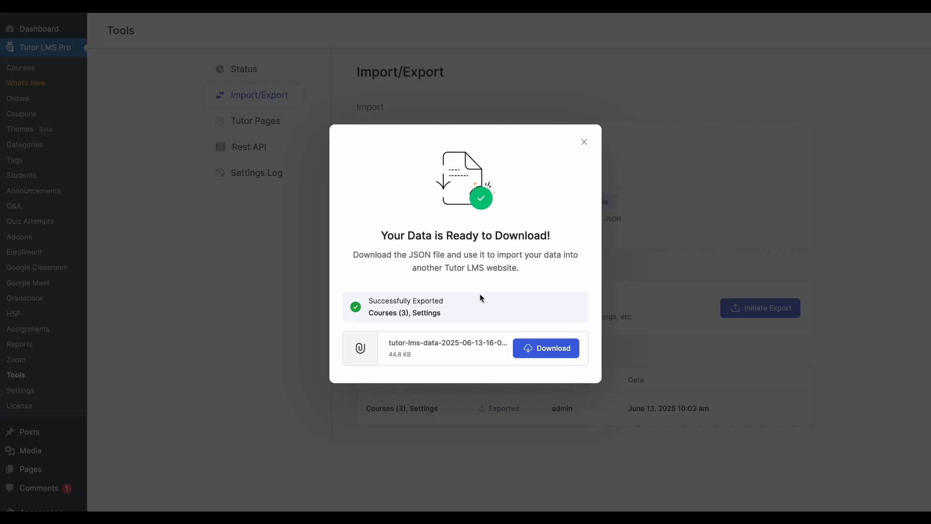
left_click(545, 348)
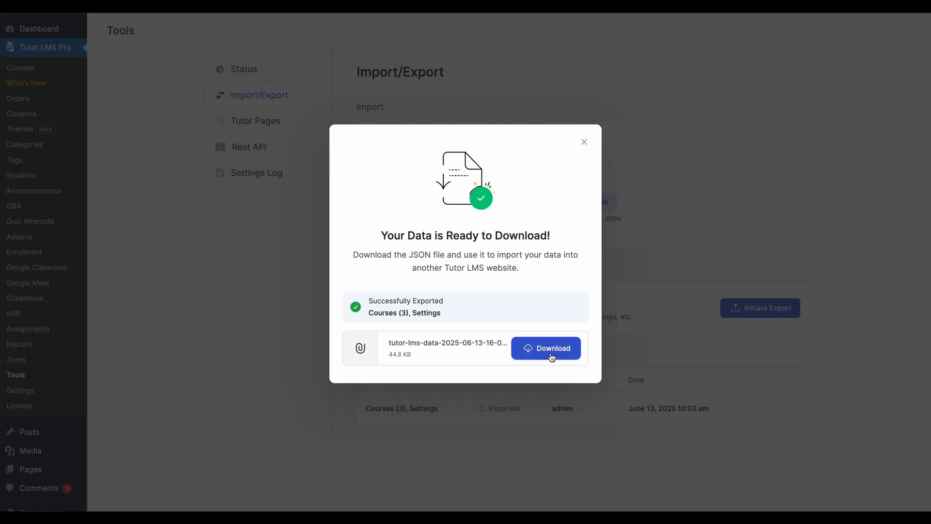
left_click(545, 348)
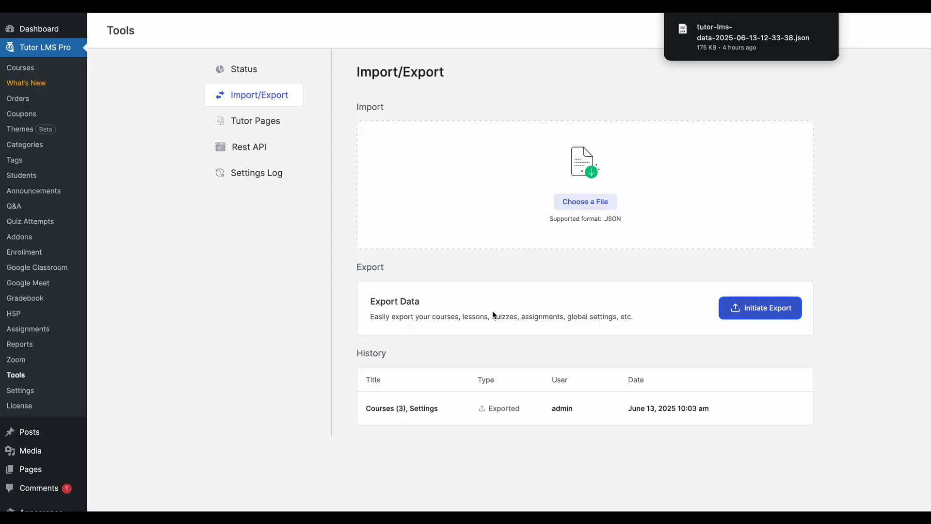
mouse_move(452, 285)
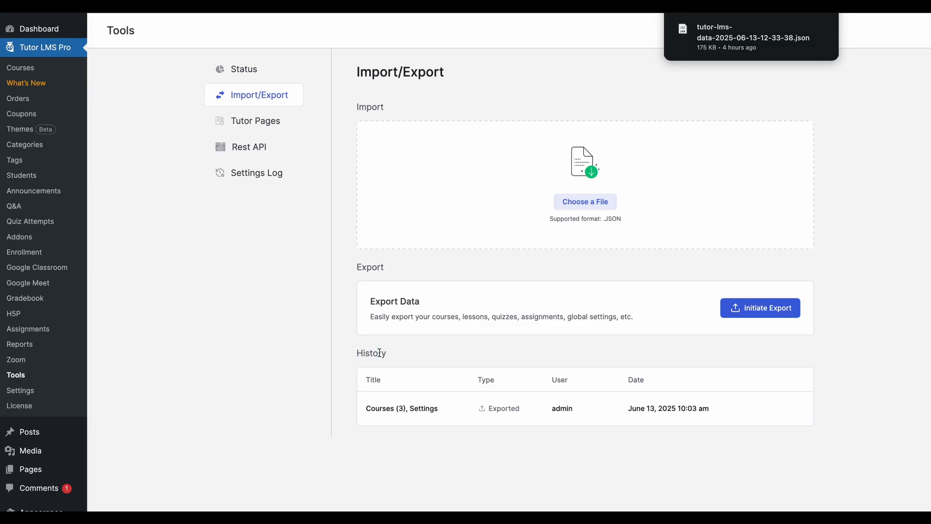
right_click(459, 418)
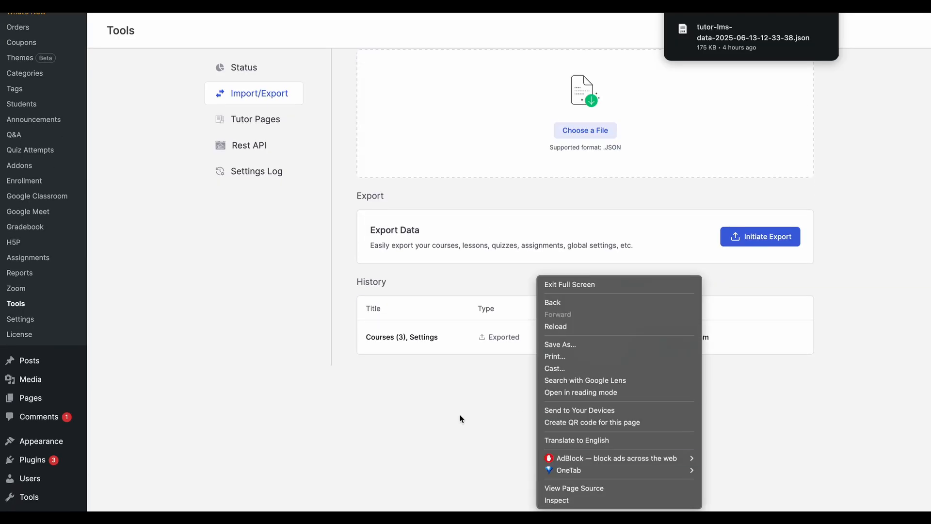
left_click(461, 419)
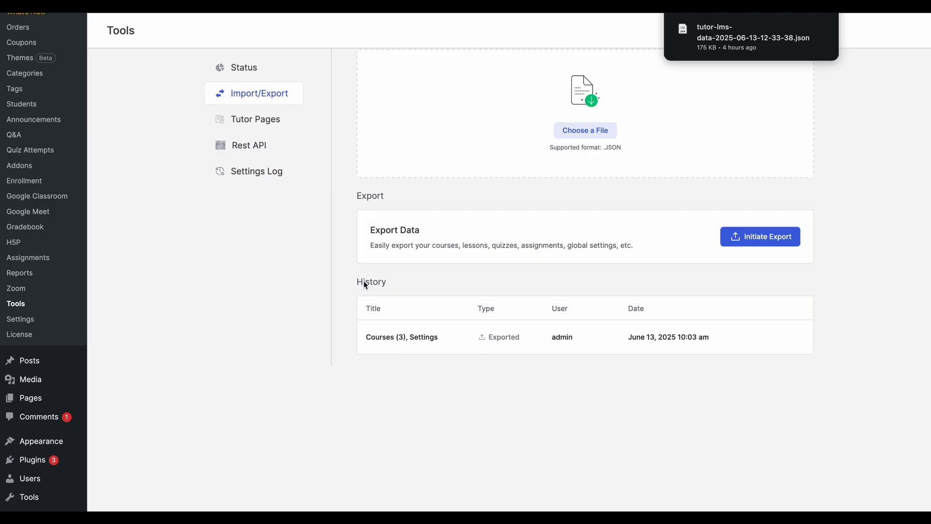
mouse_move(598, 360)
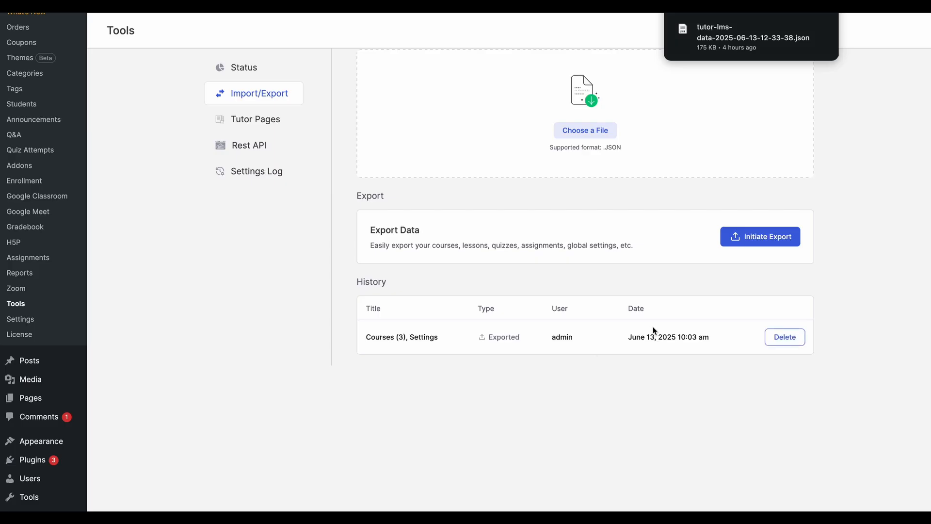
mouse_move(784, 336)
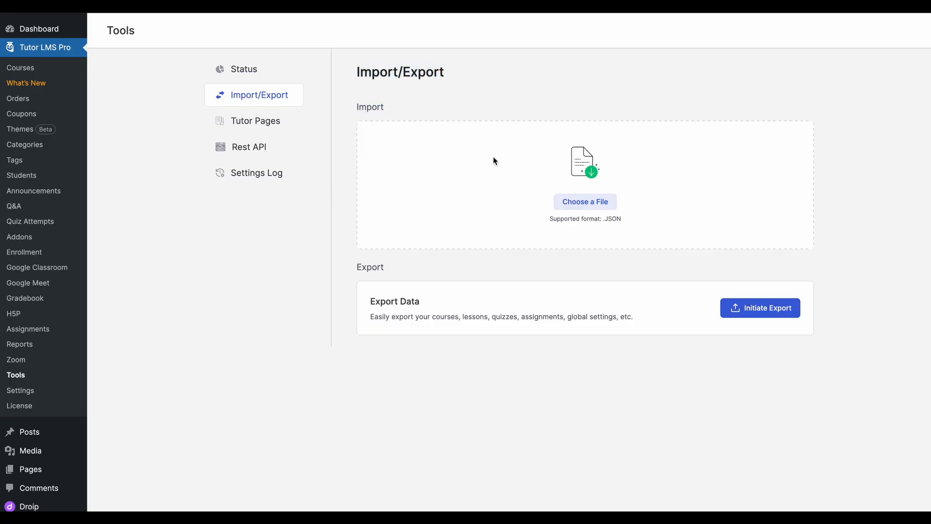
mouse_move(592, 225)
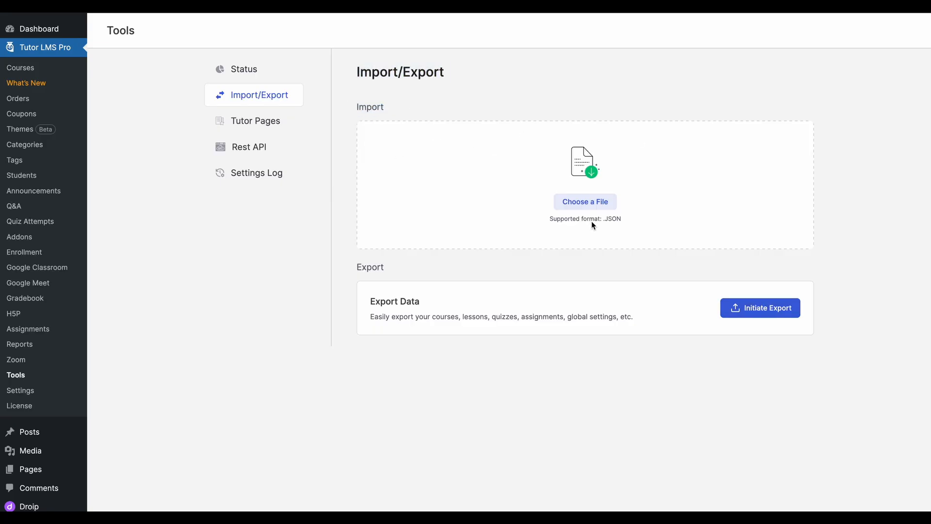
left_click(585, 201)
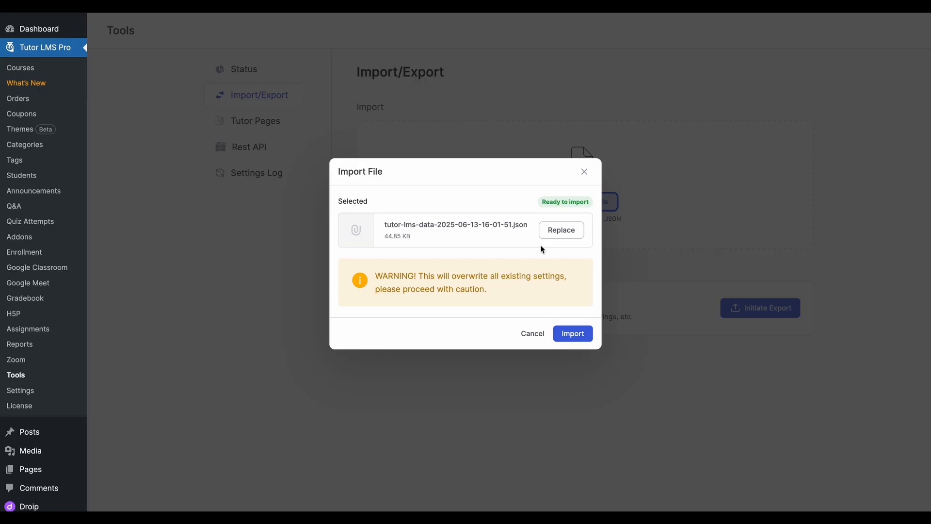
mouse_move(463, 215)
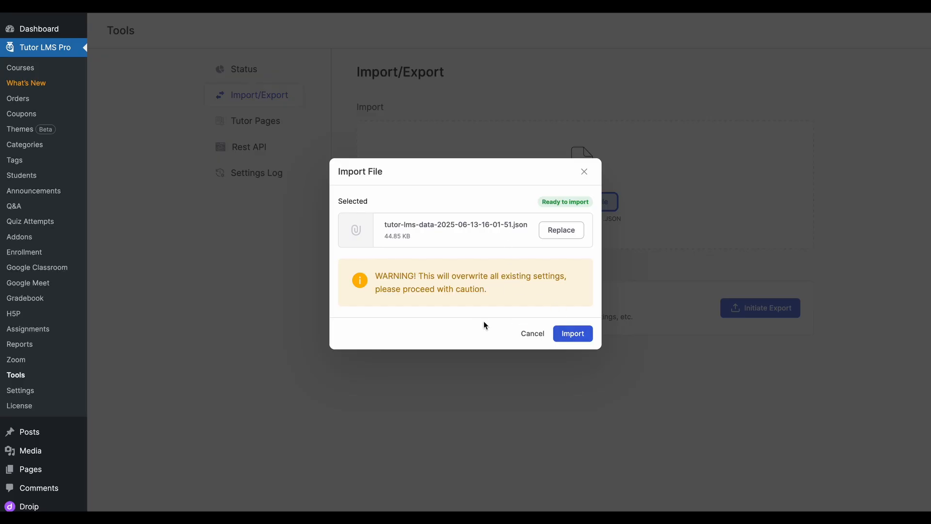
left_click(532, 333)
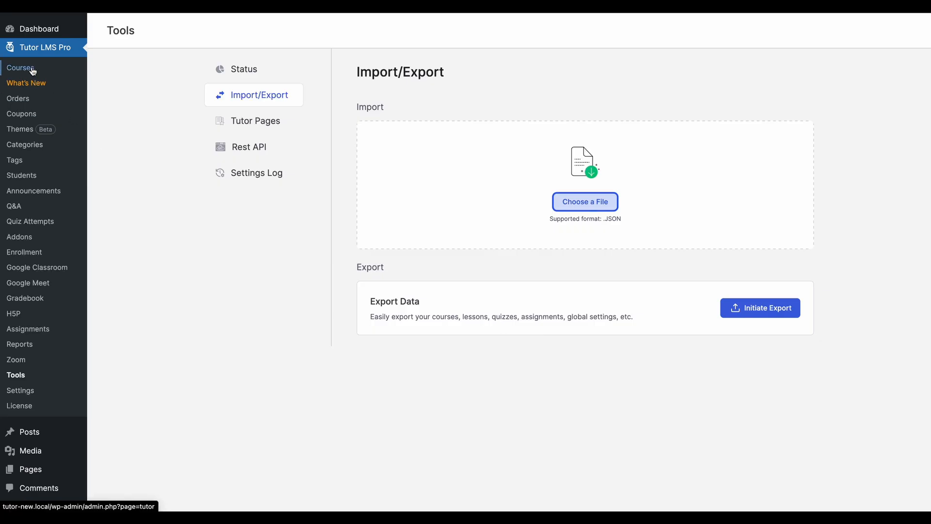
left_click(21, 67)
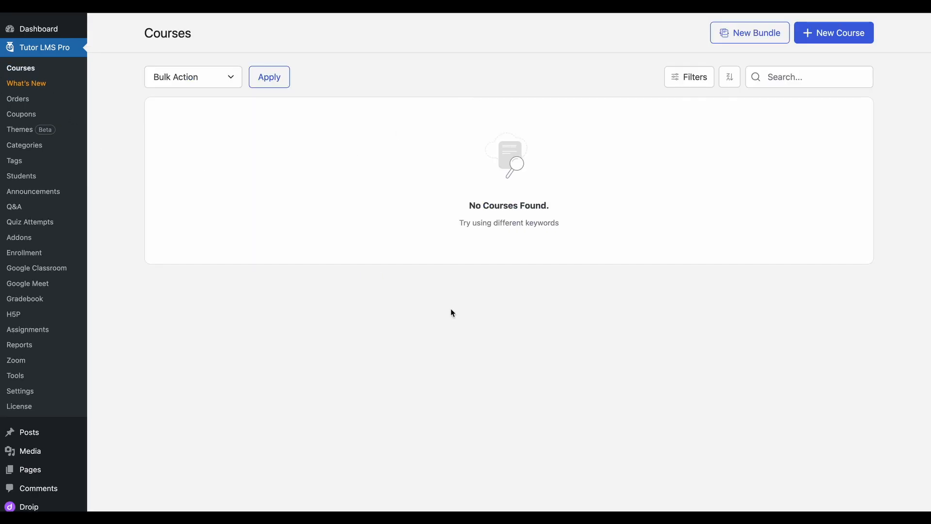
mouse_move(398, 134)
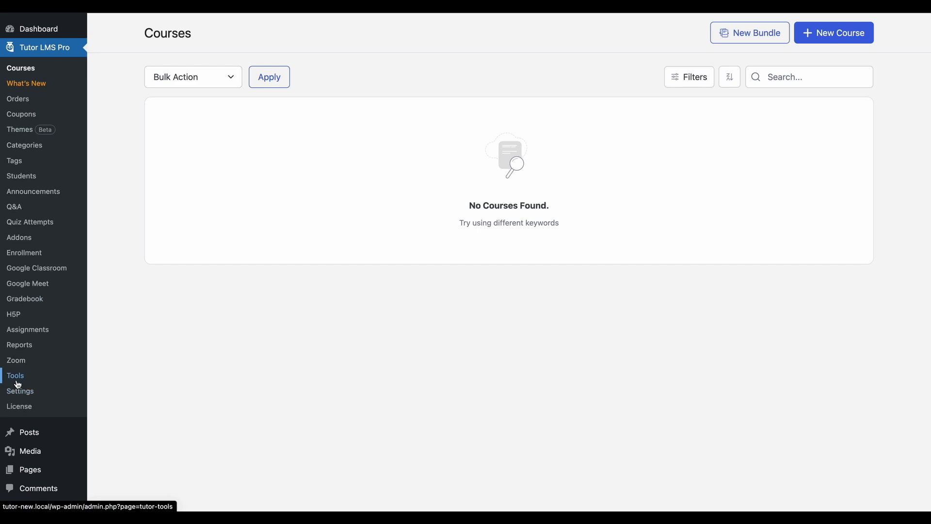
left_click(16, 376)
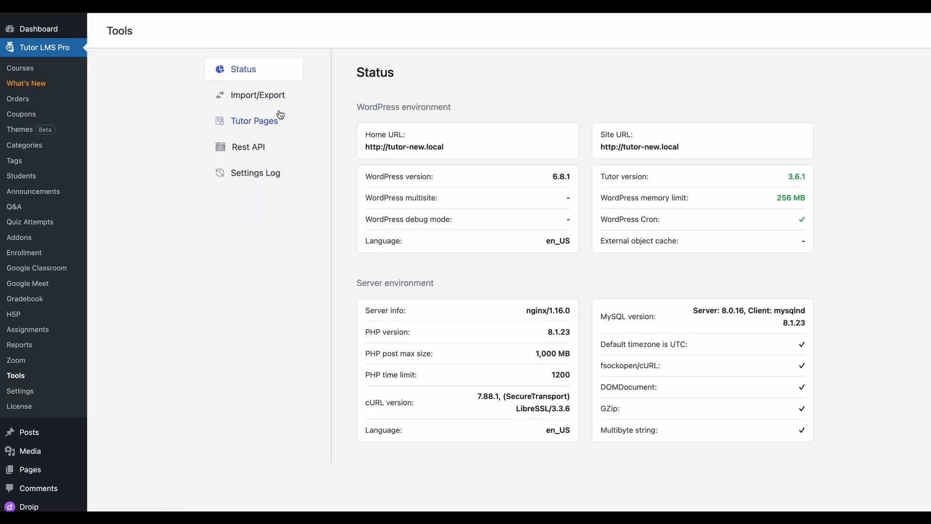
left_click(258, 95)
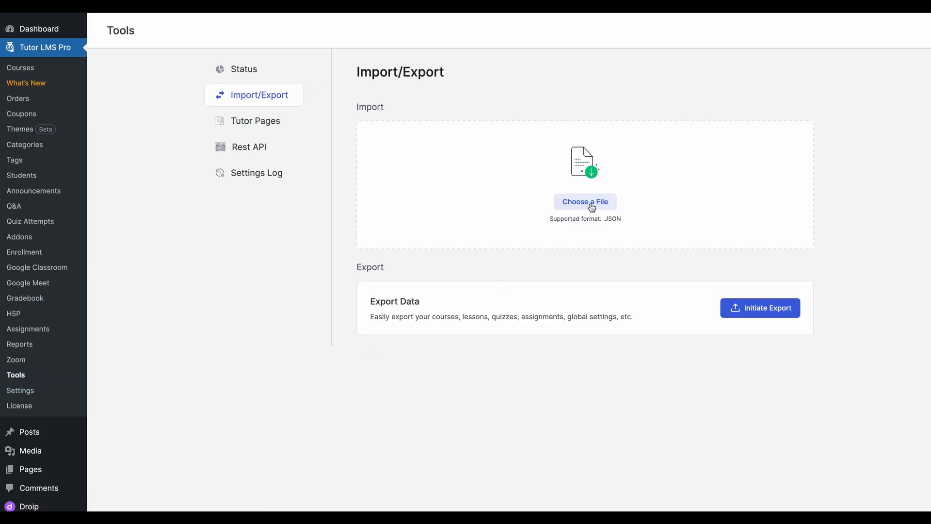
Import the exported JSON file and dismiss the Import Complete message
left_click(584, 201)
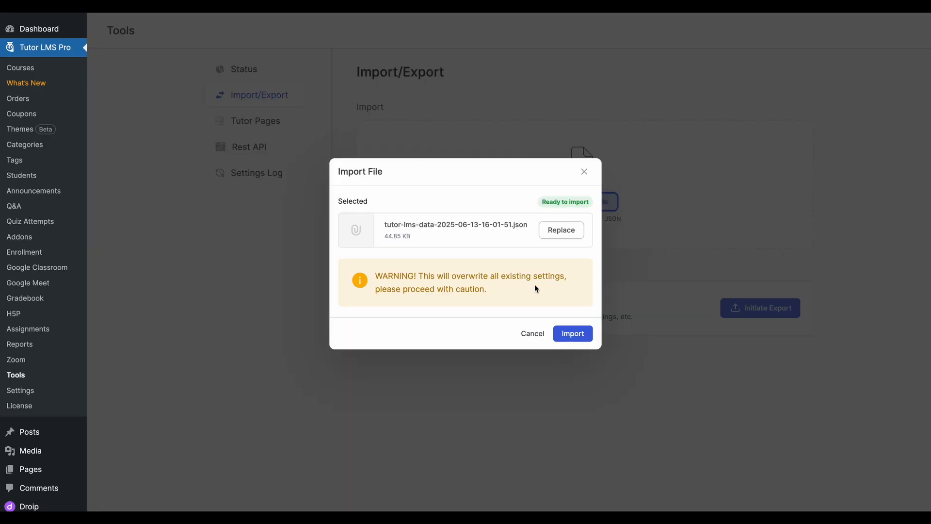
left_click(572, 334)
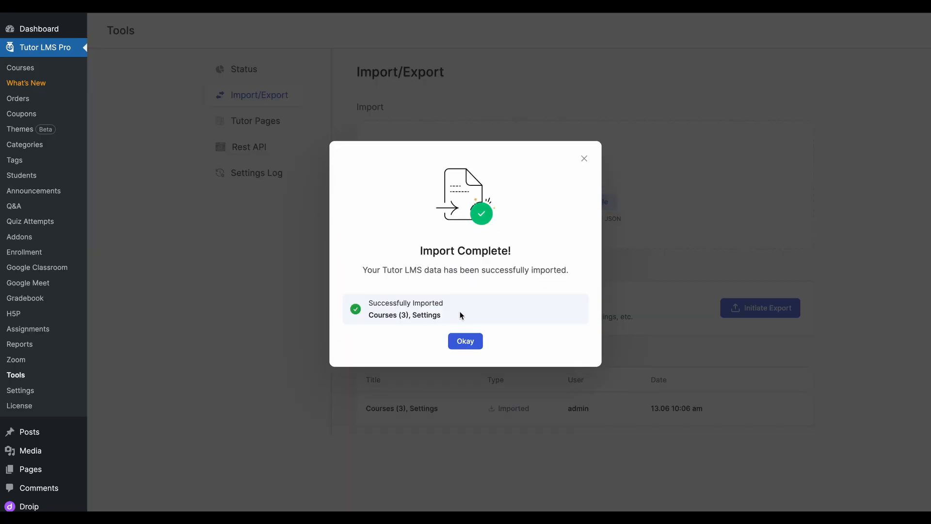
left_click(465, 341)
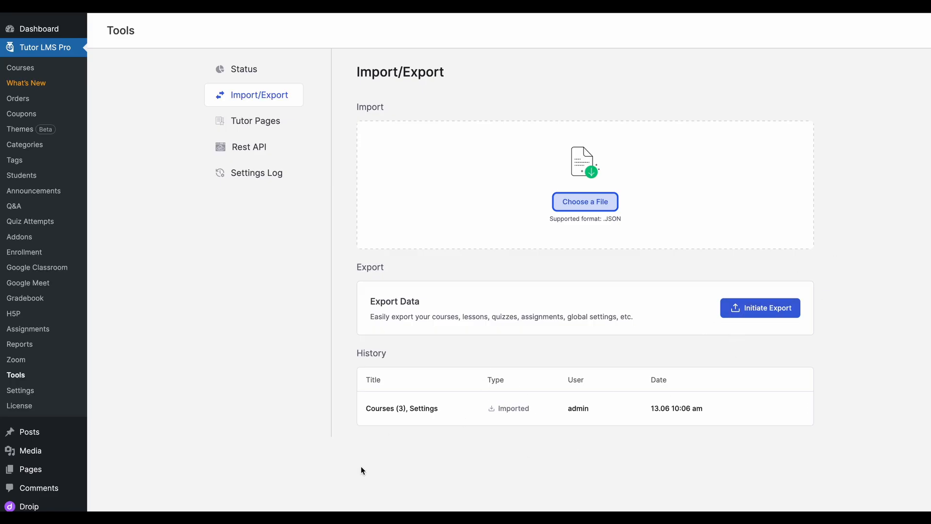
mouse_move(22, 67)
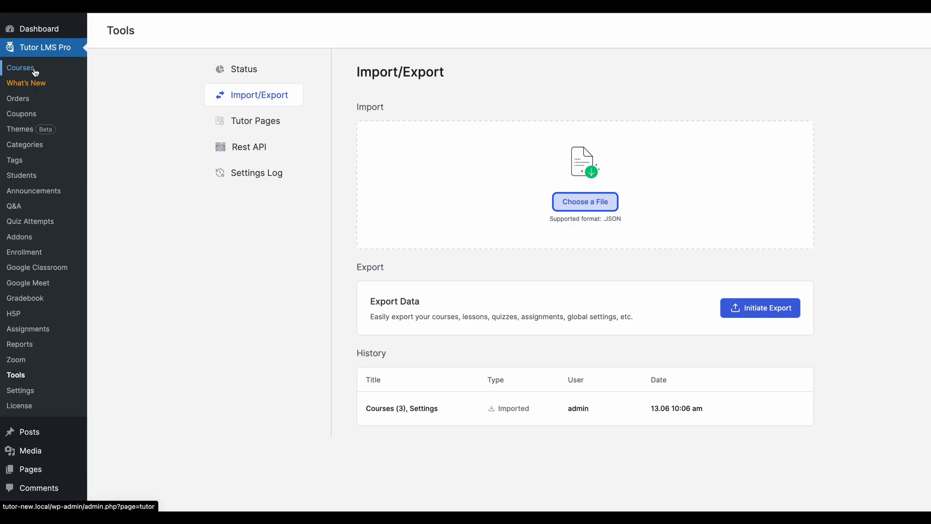
Check the imported Nutrition course's thumbnail, then return to the source site's Import/Export page
left_click(21, 67)
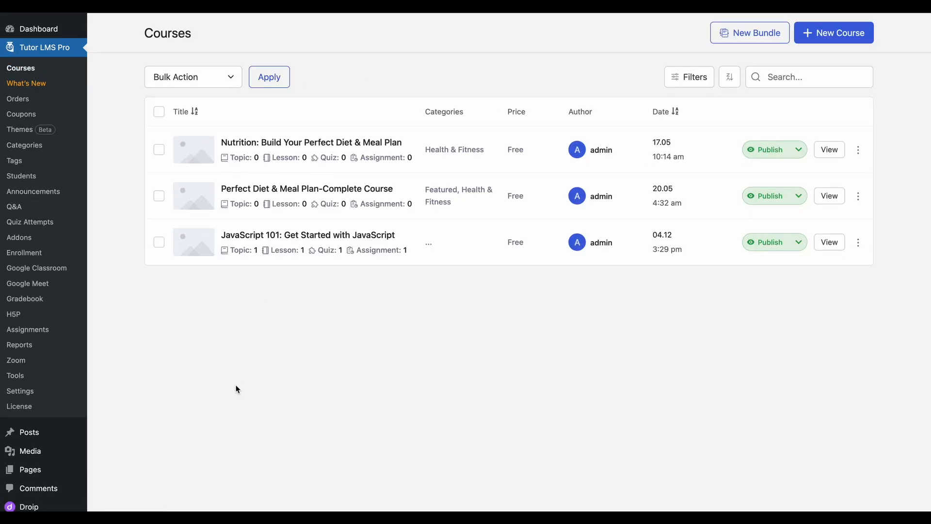
mouse_move(191, 164)
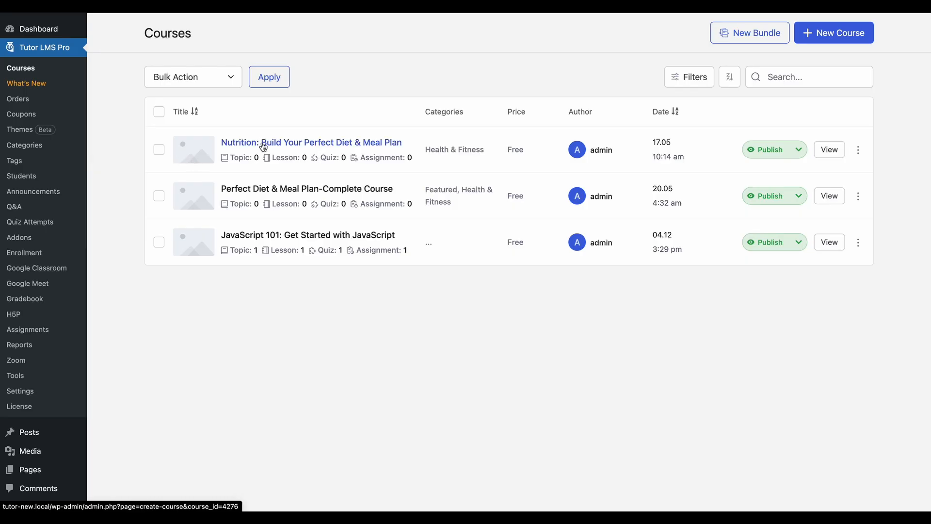
left_click(311, 143)
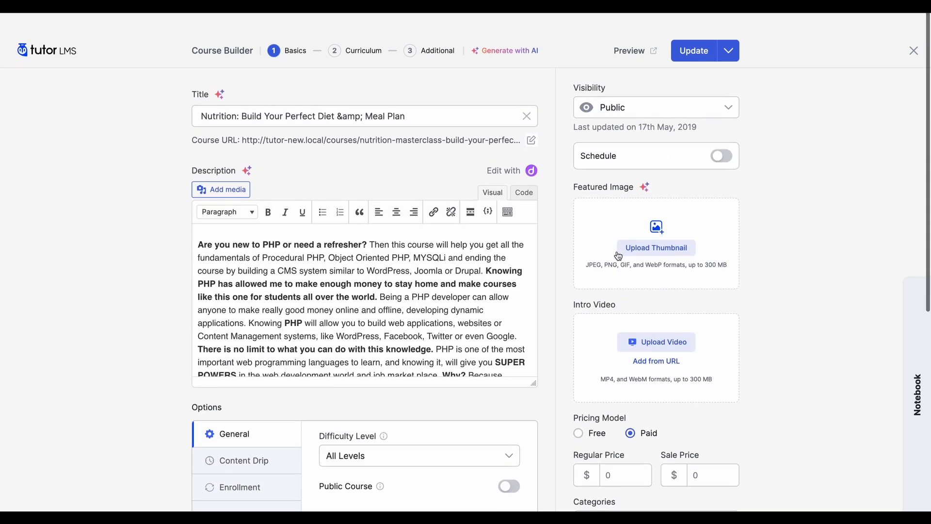
left_click(913, 51)
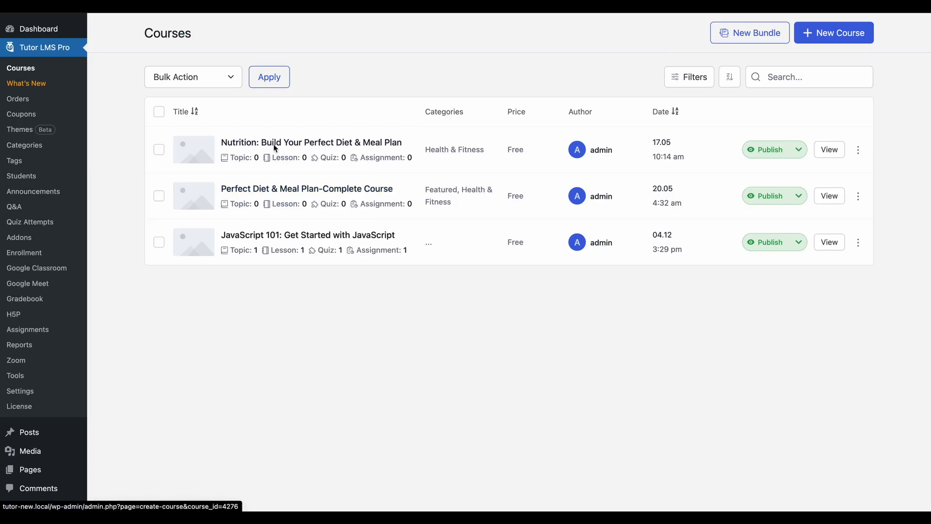
mouse_move(307, 235)
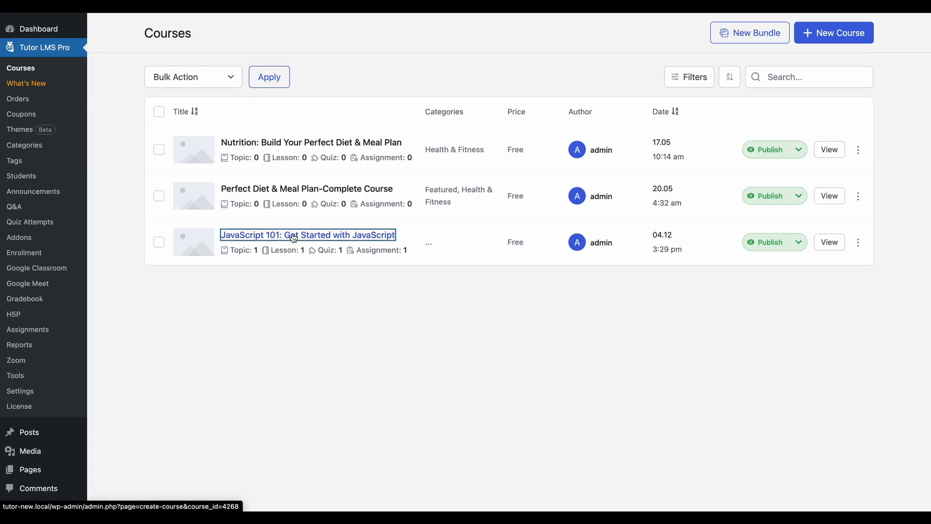
left_click(308, 234)
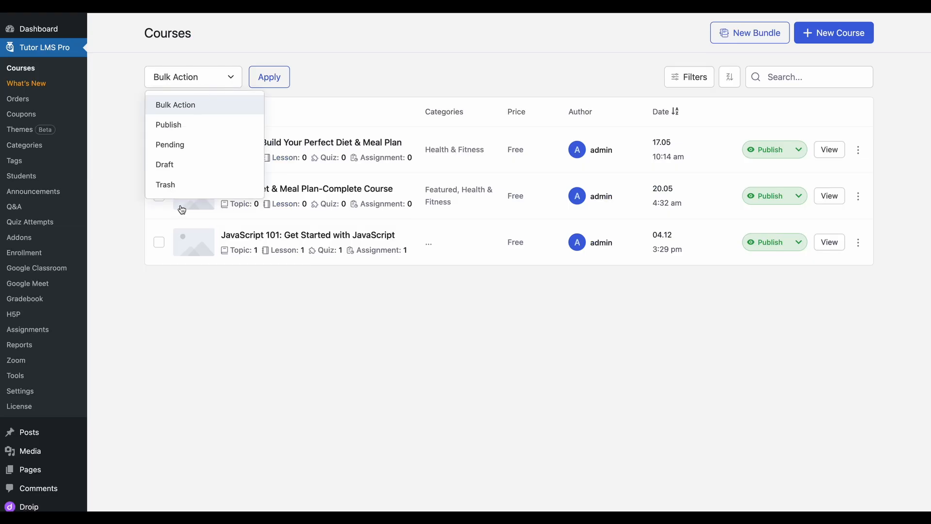
left_click(166, 185)
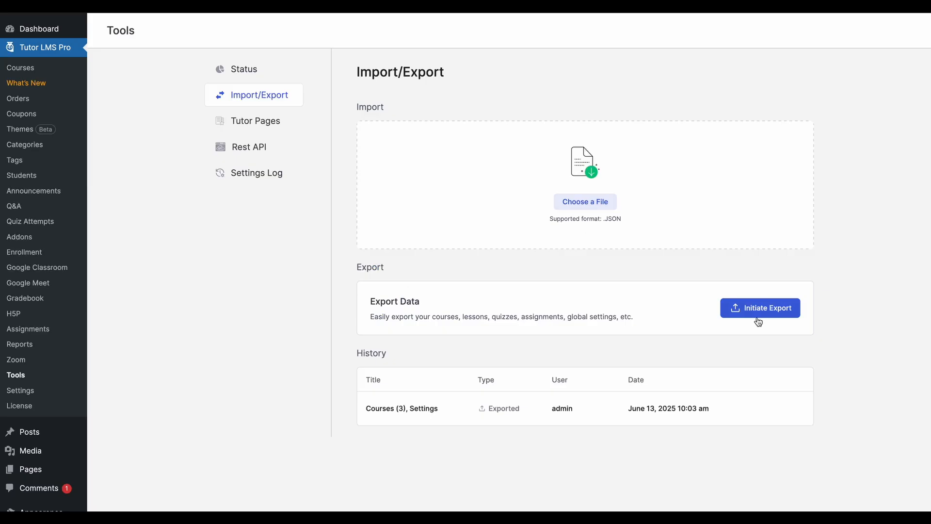
Export all ten courses with media files kept and import them on the second site
left_click(761, 308)
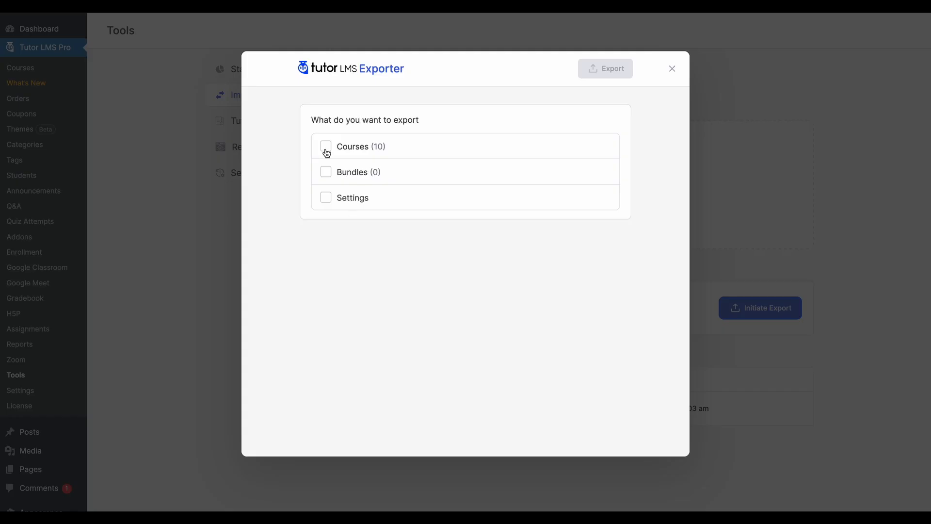
left_click(326, 146)
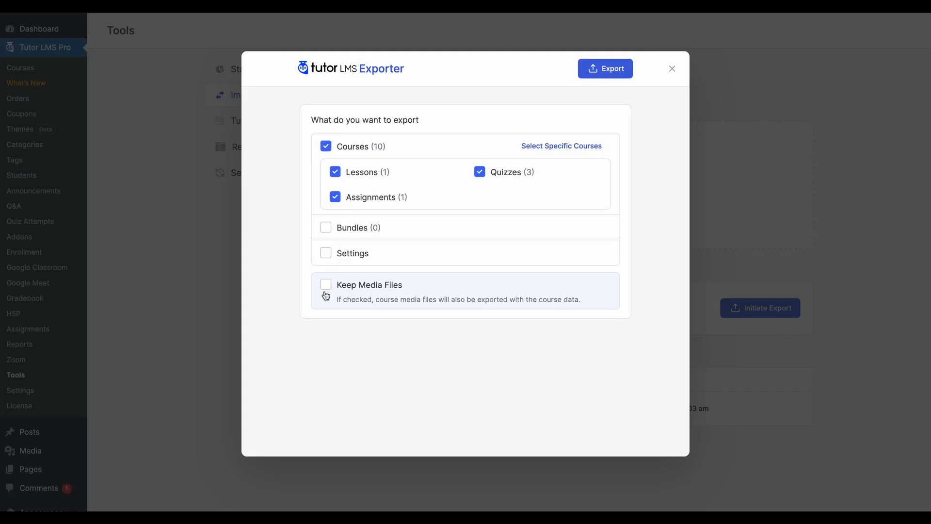
left_click(605, 69)
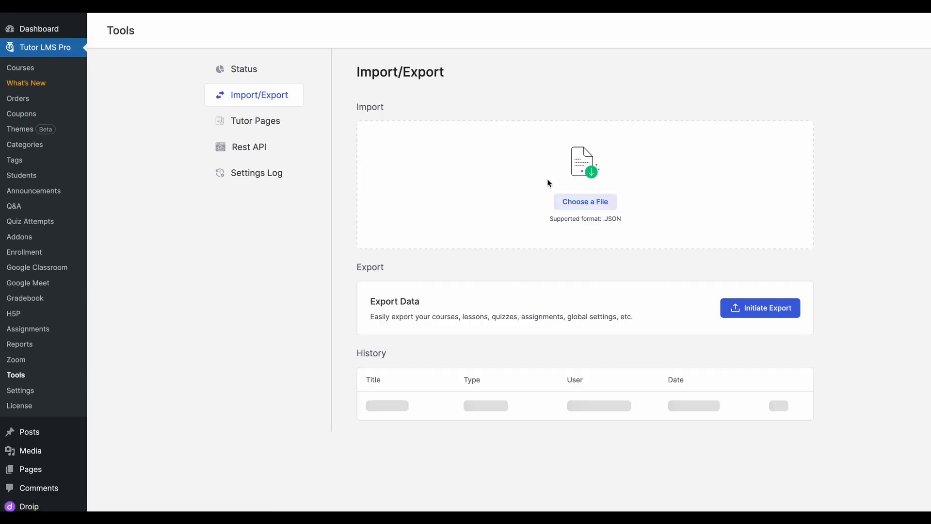
left_click(585, 201)
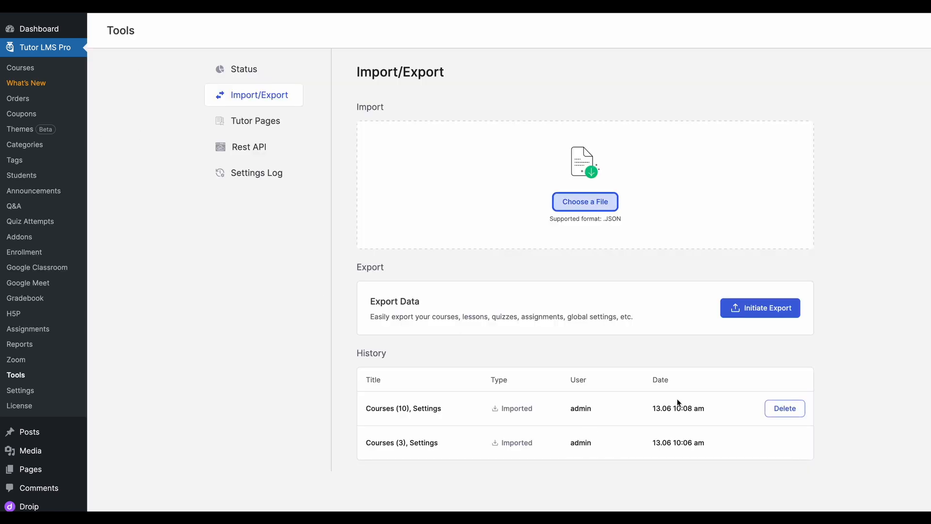
mouse_move(45, 42)
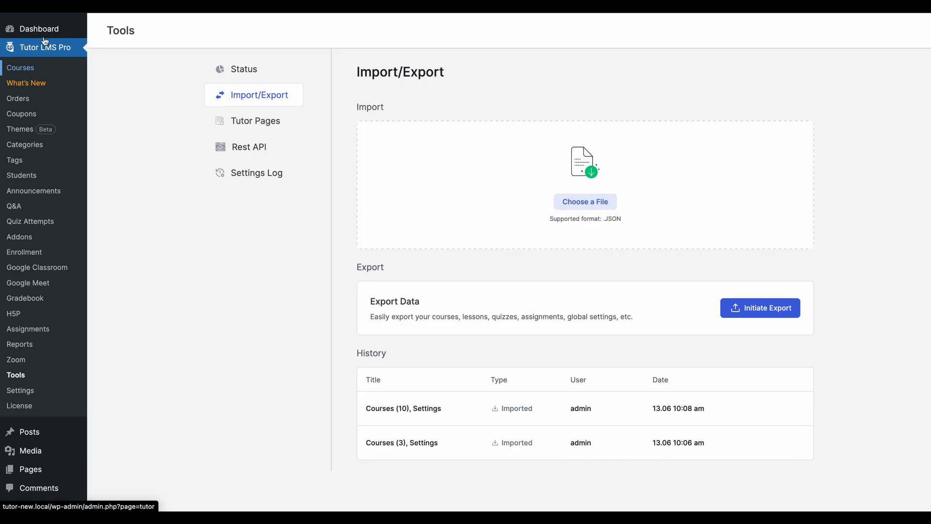
Browse the imported courses and confirm JavaScript 101's featured image in the course builder
left_click(20, 67)
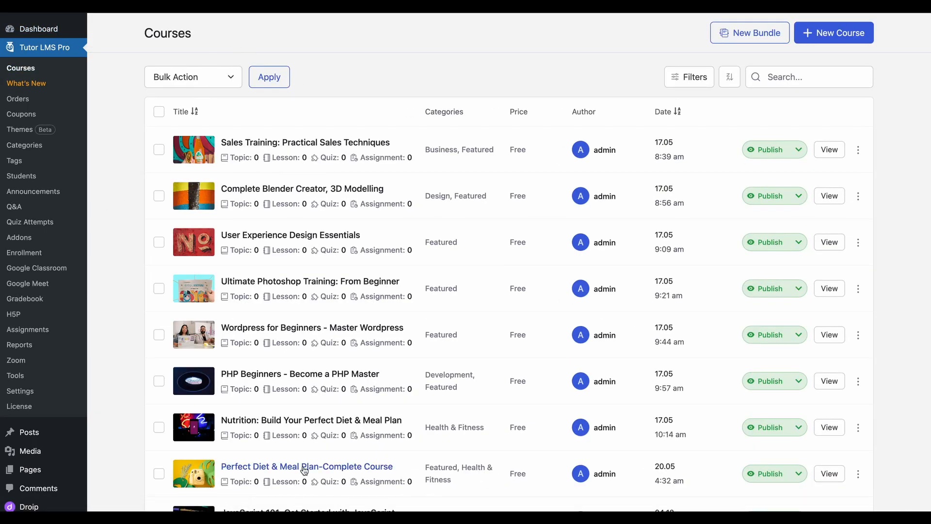
scroll("down", 3)
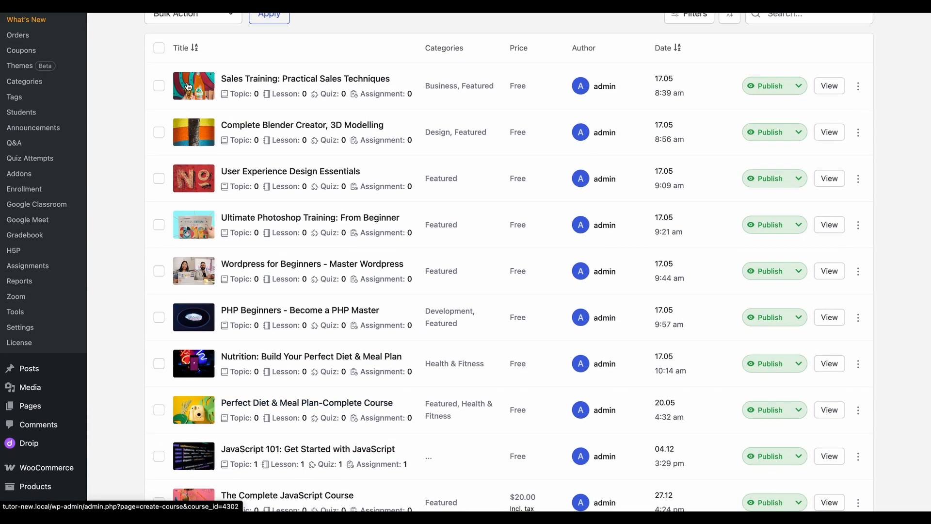
scroll("down", 3)
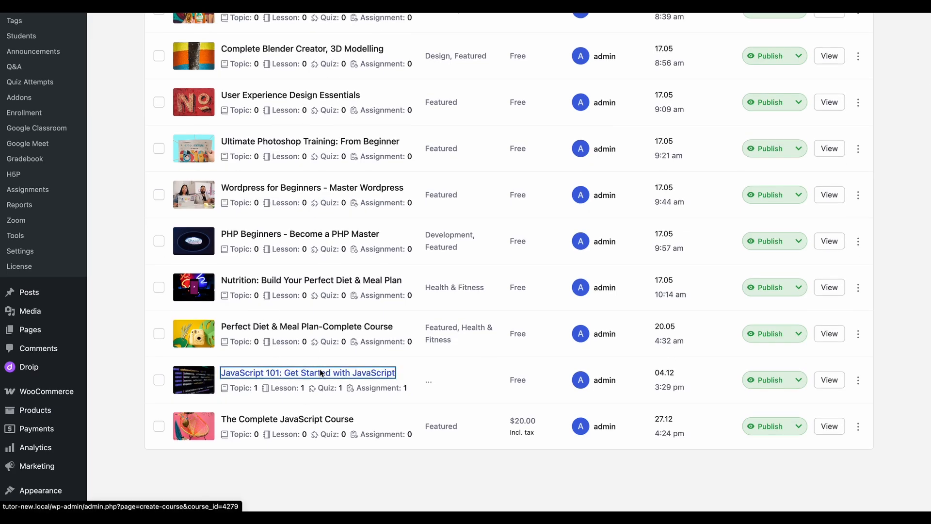
left_click(308, 373)
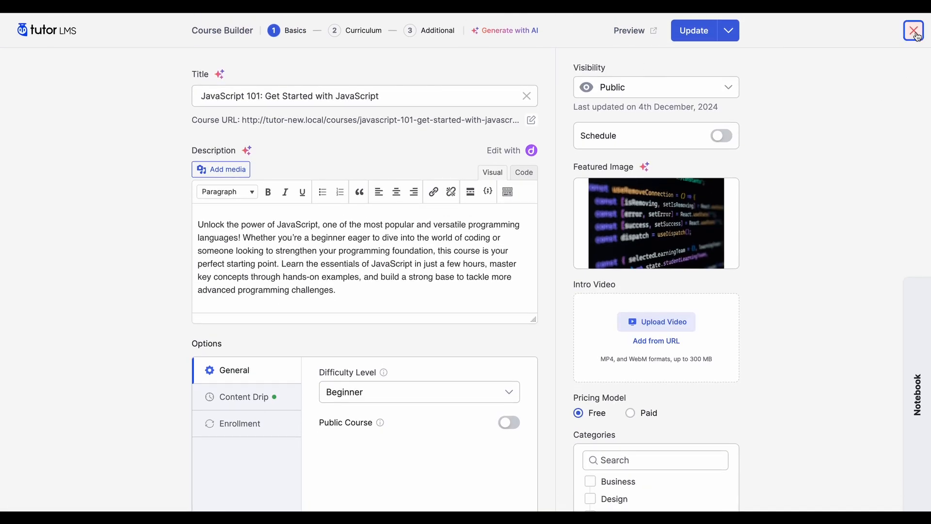
left_click(913, 30)
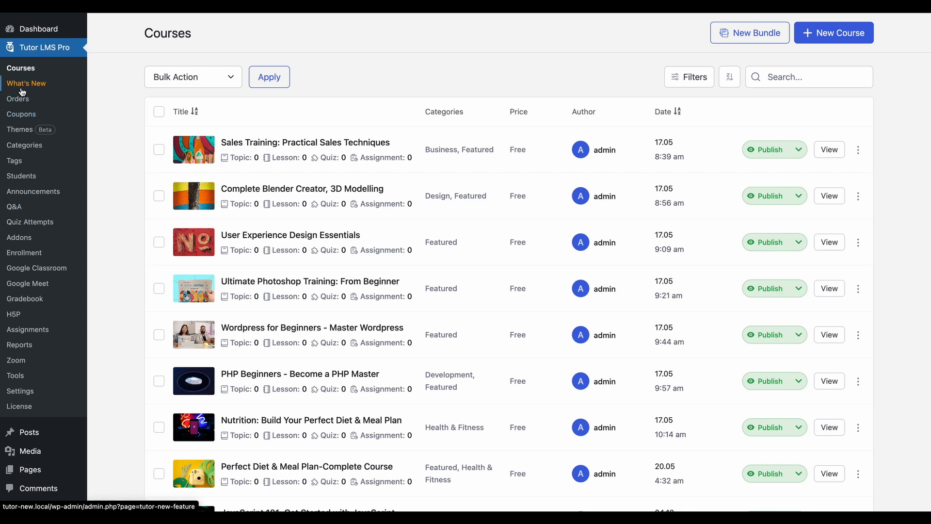
Open Addons and scroll past active ones like Course Bundle and Certificate
left_click(30, 221)
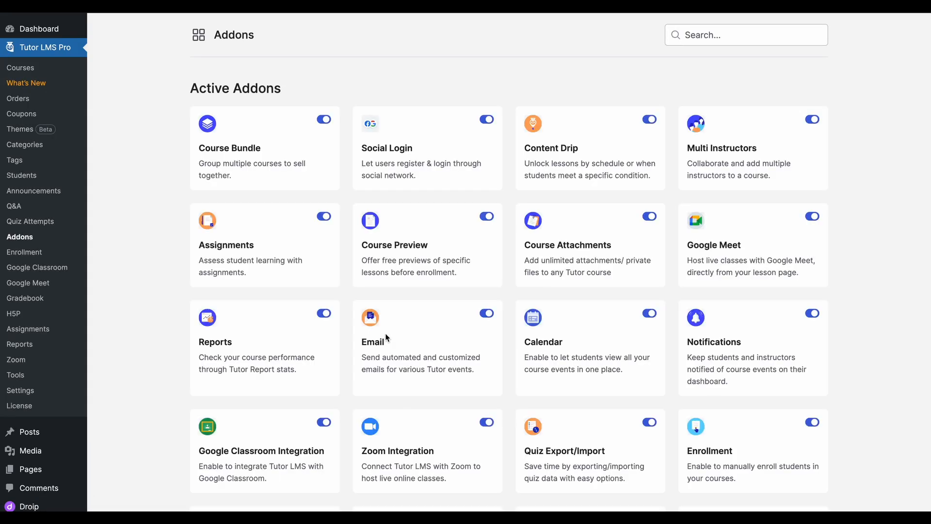
scroll("down", 3)
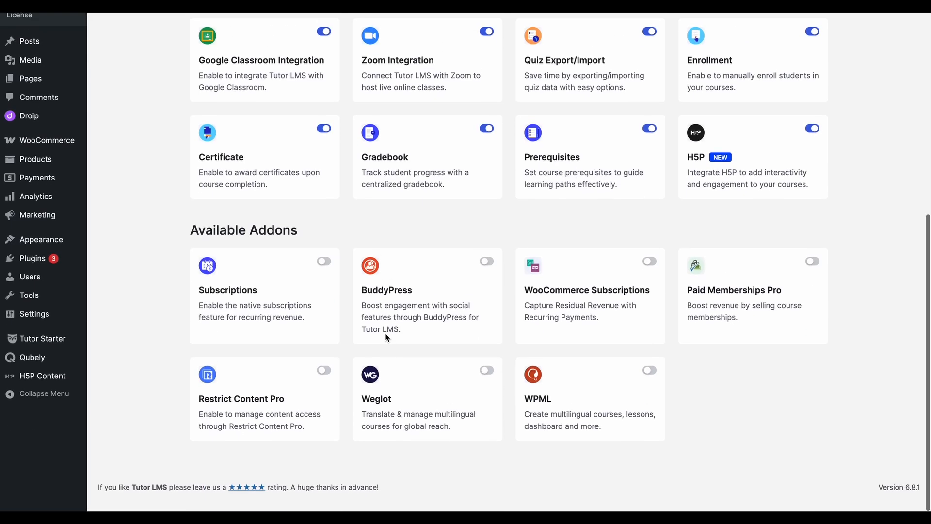